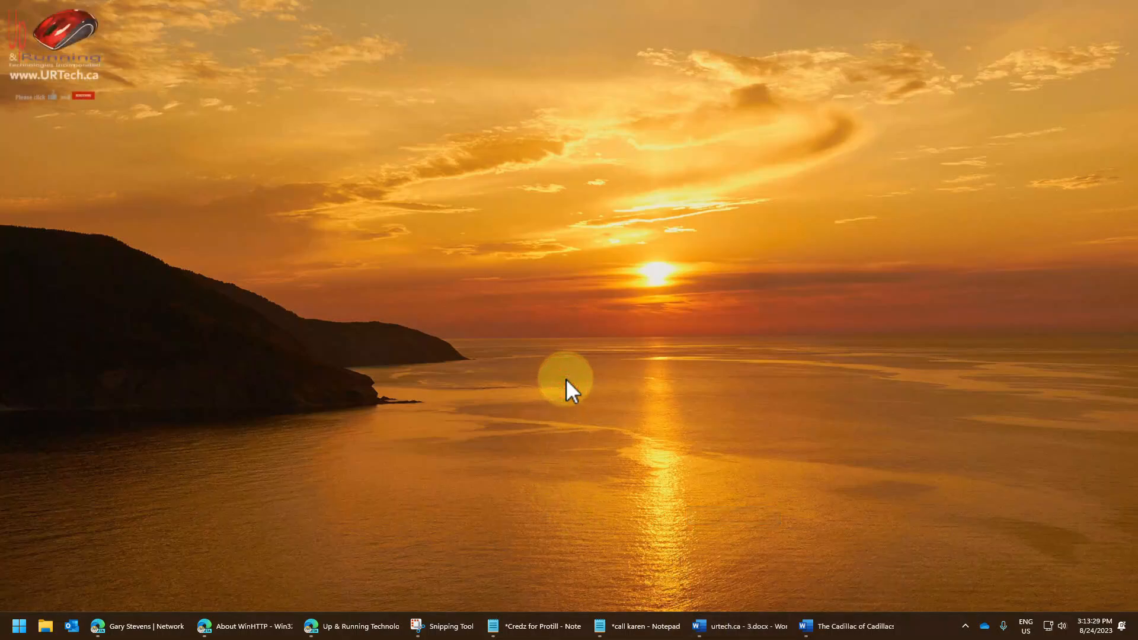
mouse_move(810, 591)
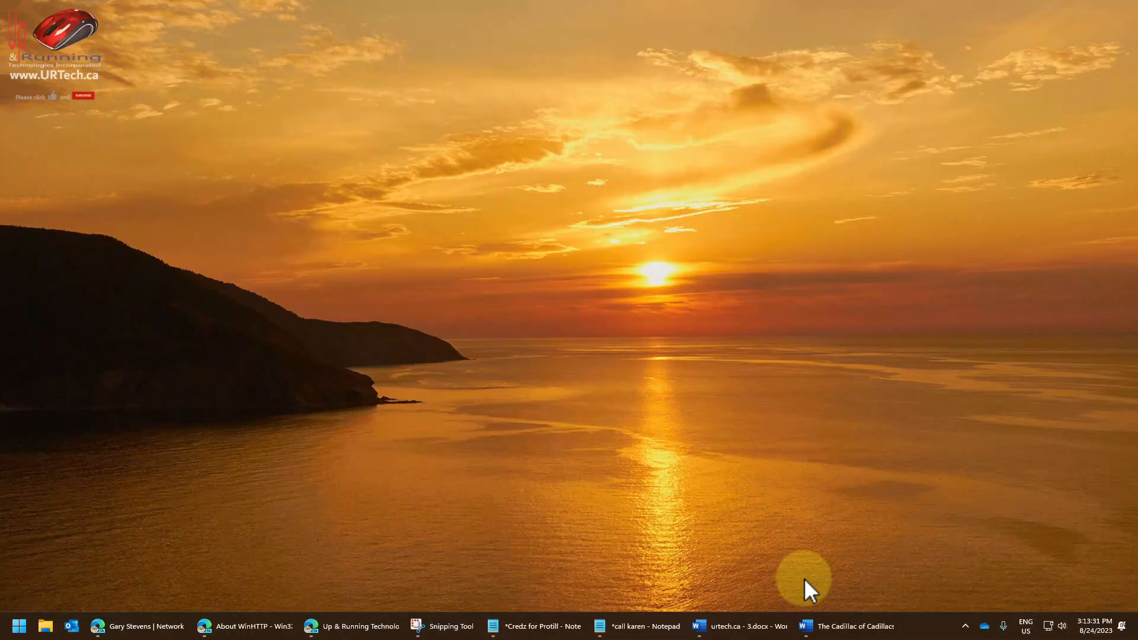
mouse_move(197, 497)
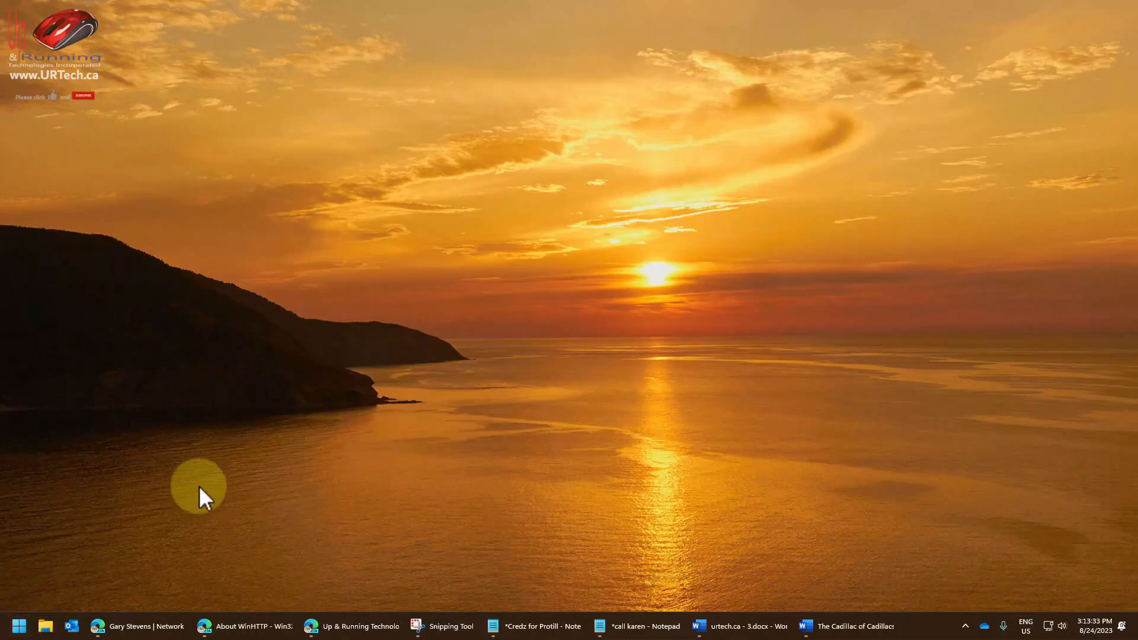
mouse_move(239, 478)
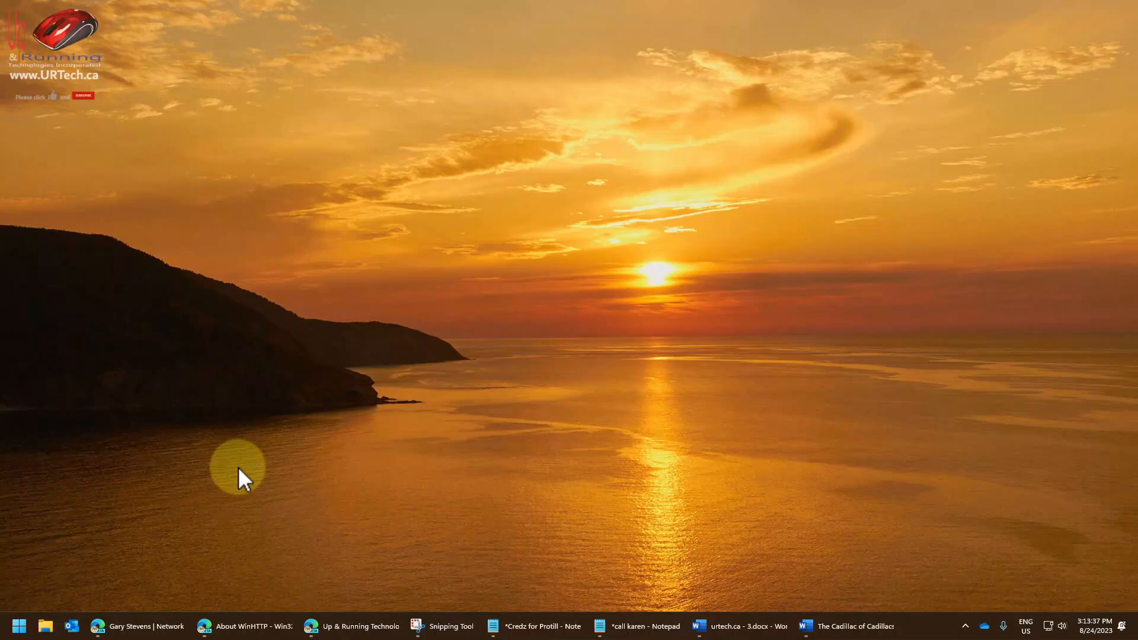
mouse_move(332, 443)
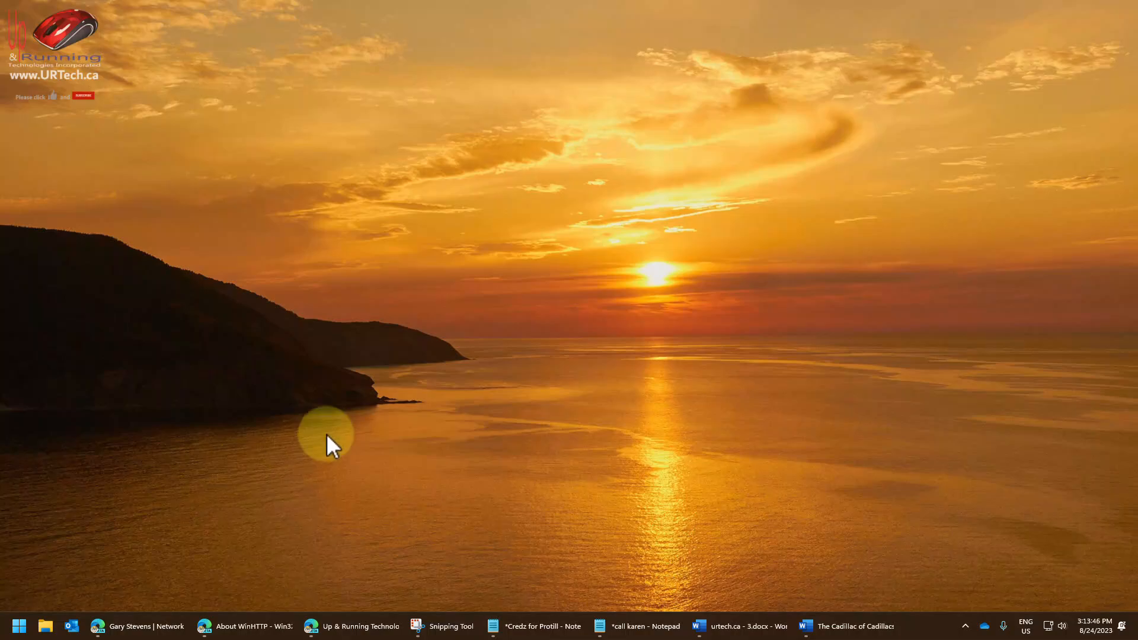
mouse_move(439, 507)
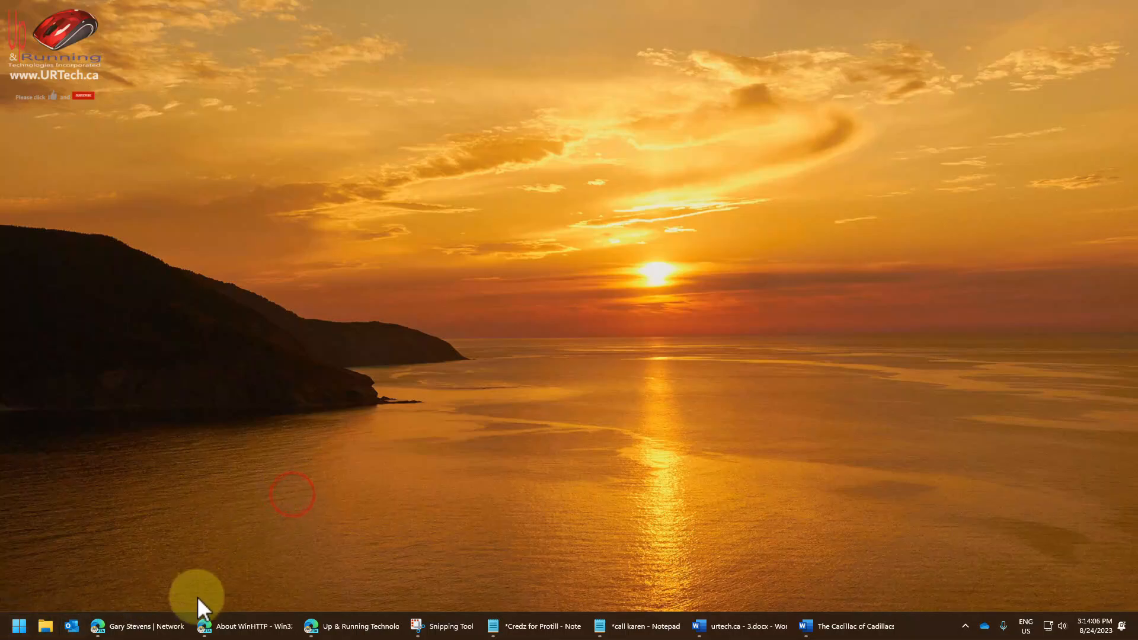
mouse_move(855, 626)
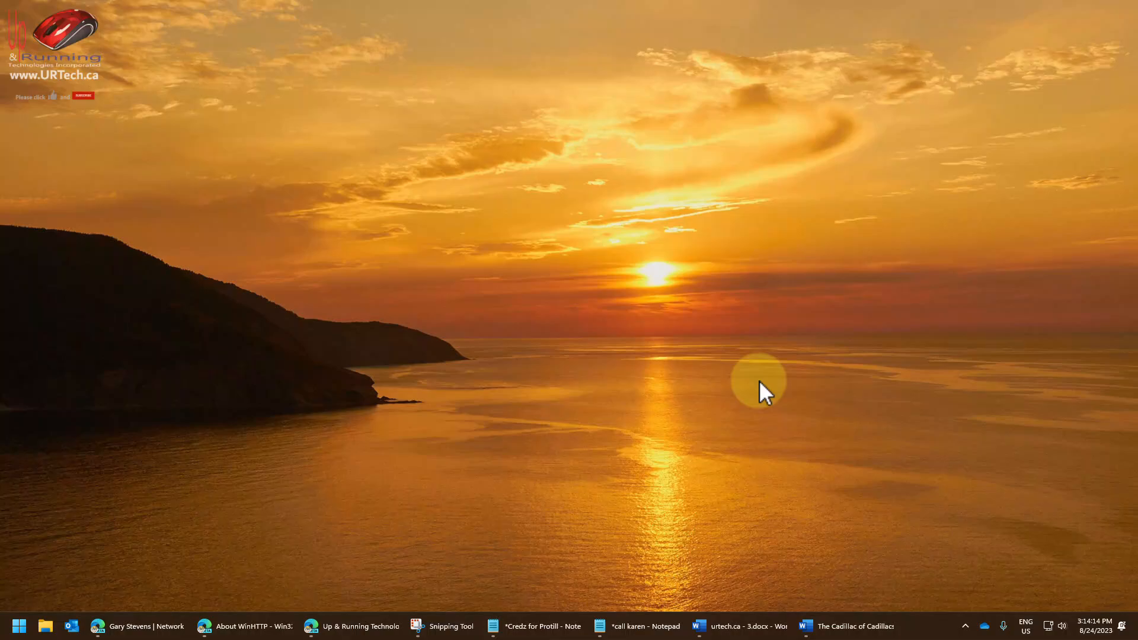
mouse_move(966, 544)
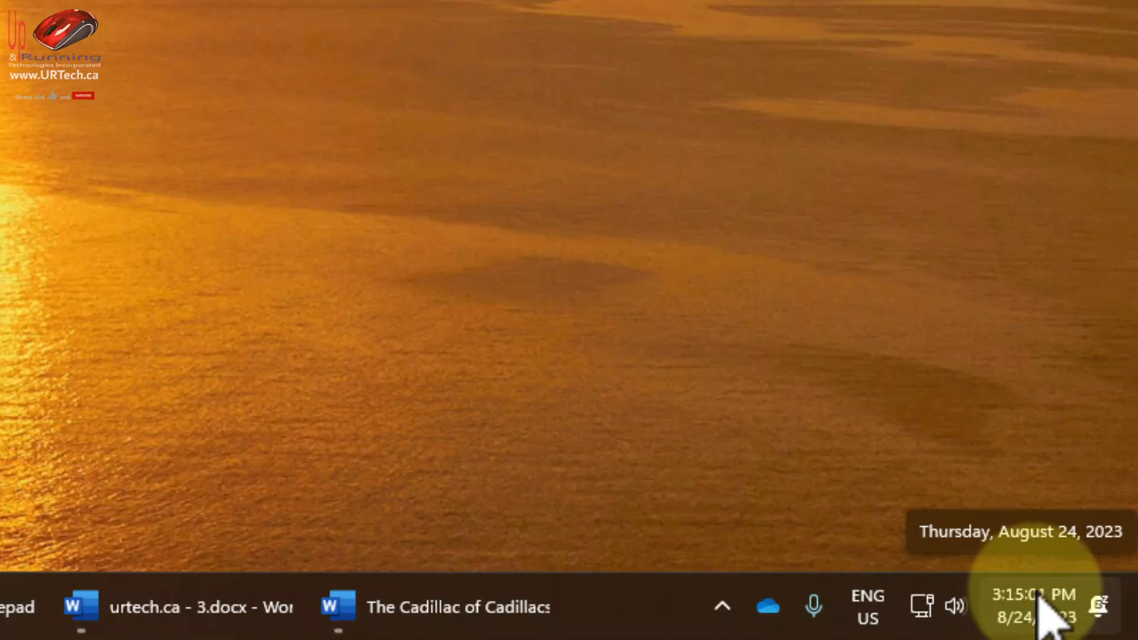
mouse_move(718, 316)
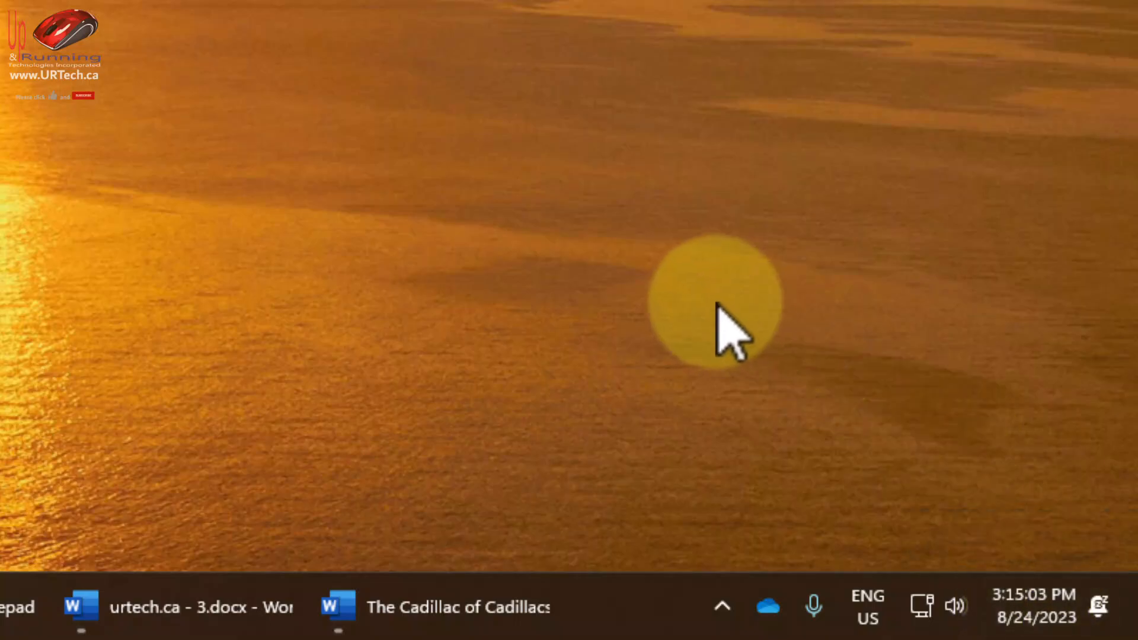
mouse_move(1034, 609)
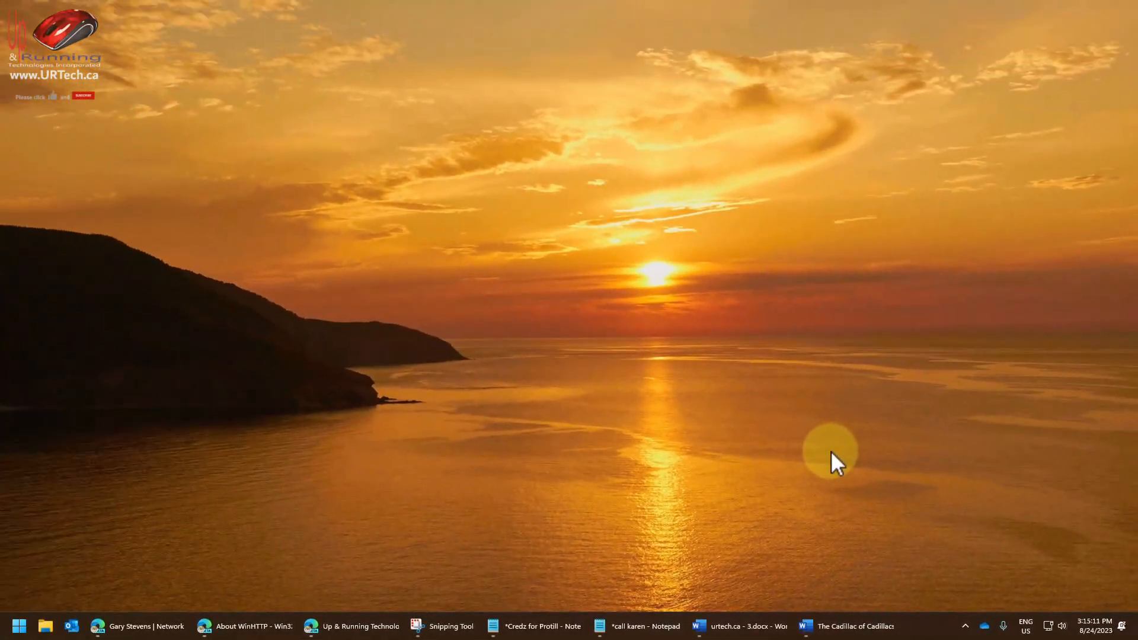
mouse_move(359, 626)
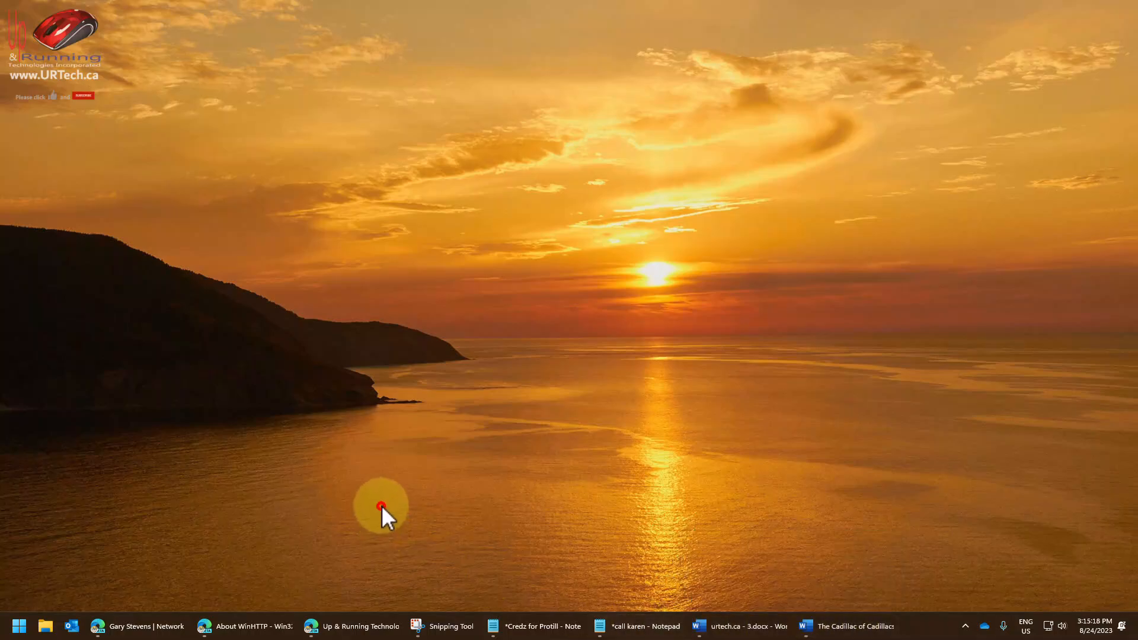
Step: Dismiss the version info and reach Personalization > Taskbar with Taskbar behaviors expanded
text(wi)
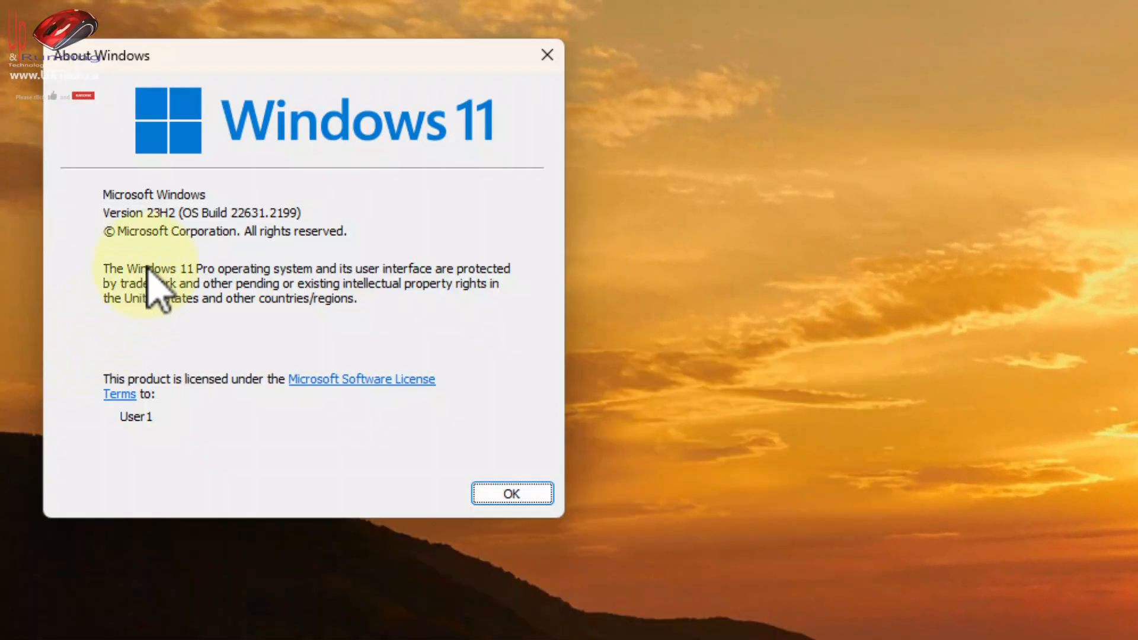
mouse_move(172, 241)
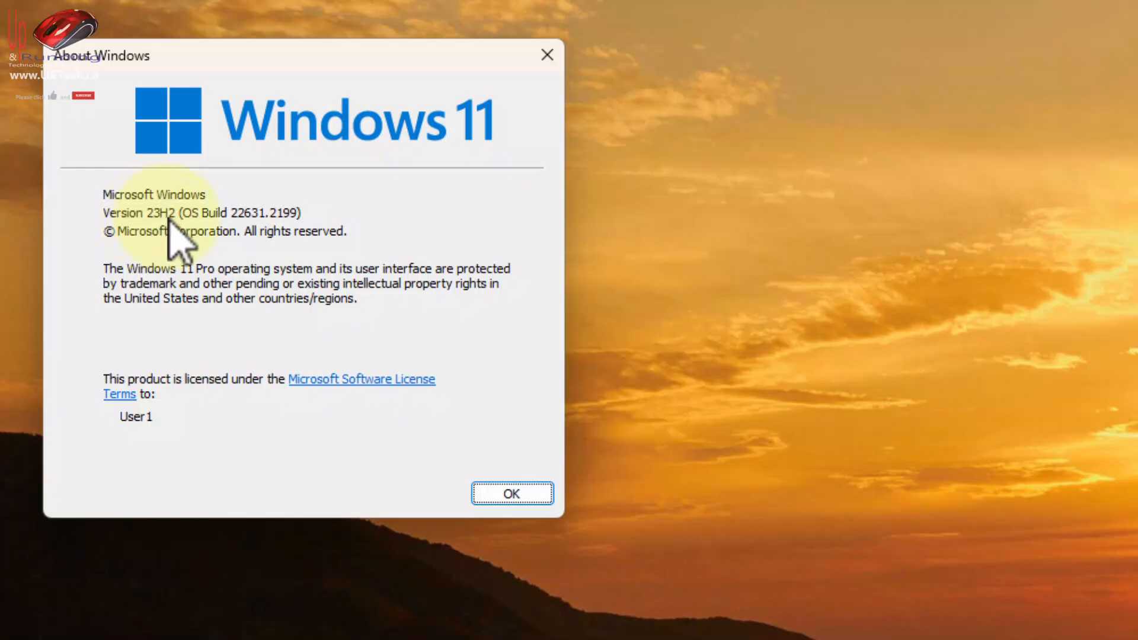
mouse_move(458, 171)
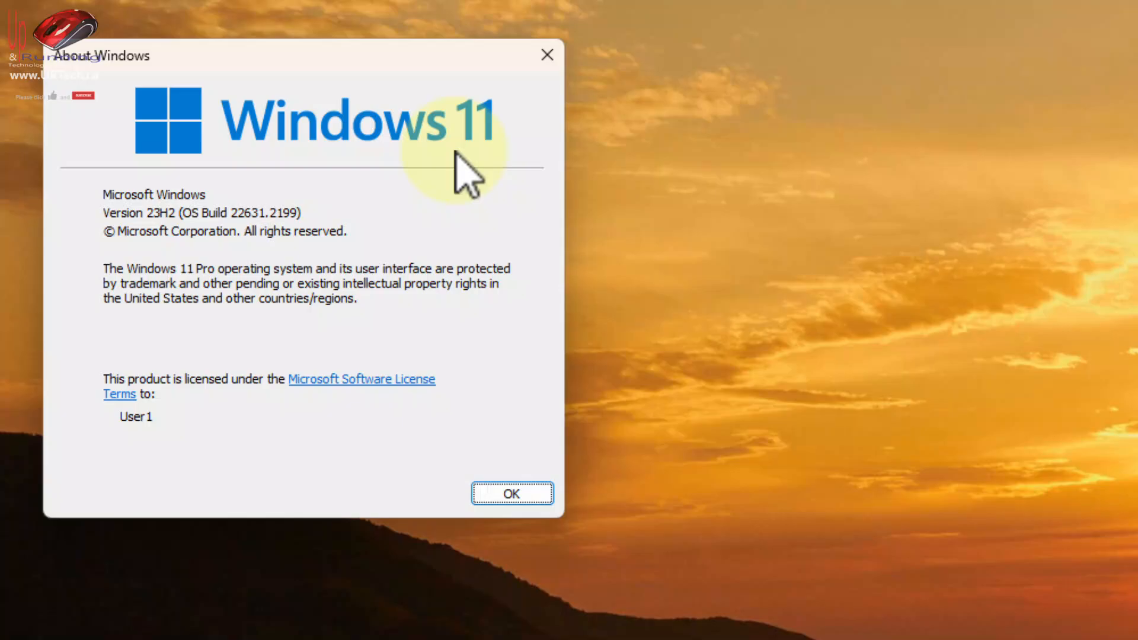
mouse_move(543, 54)
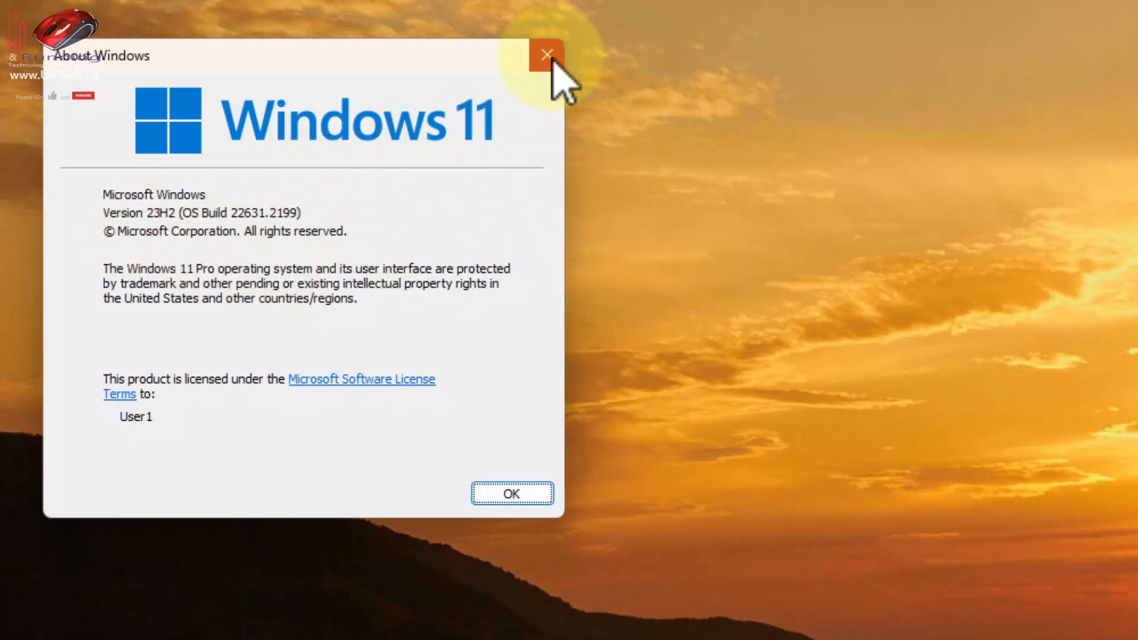
click(543, 54)
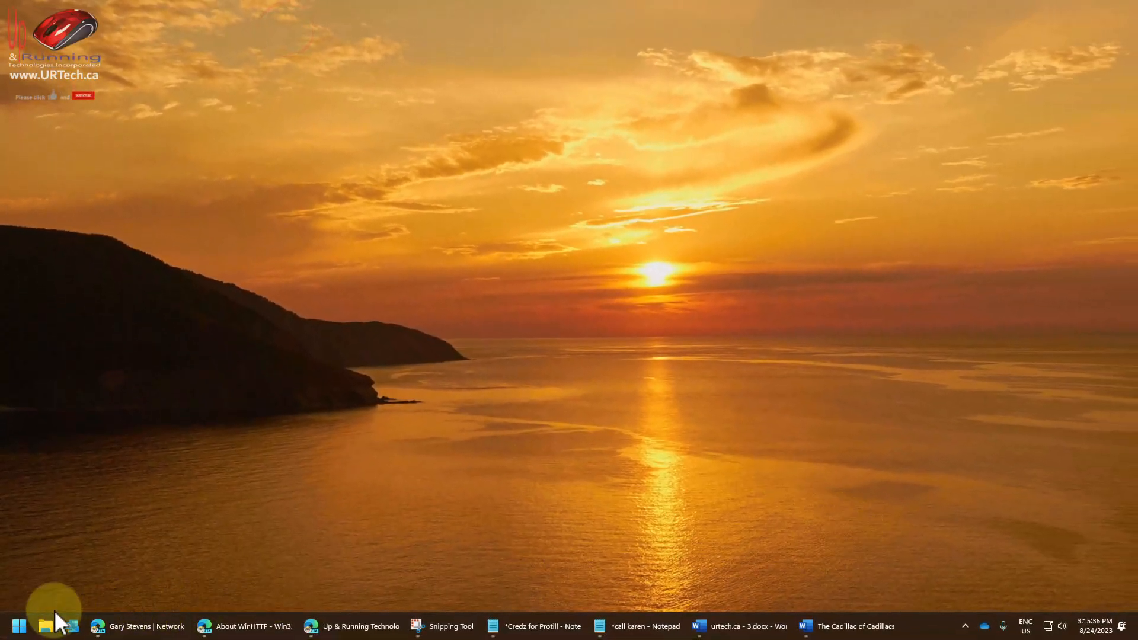
mouse_move(913, 634)
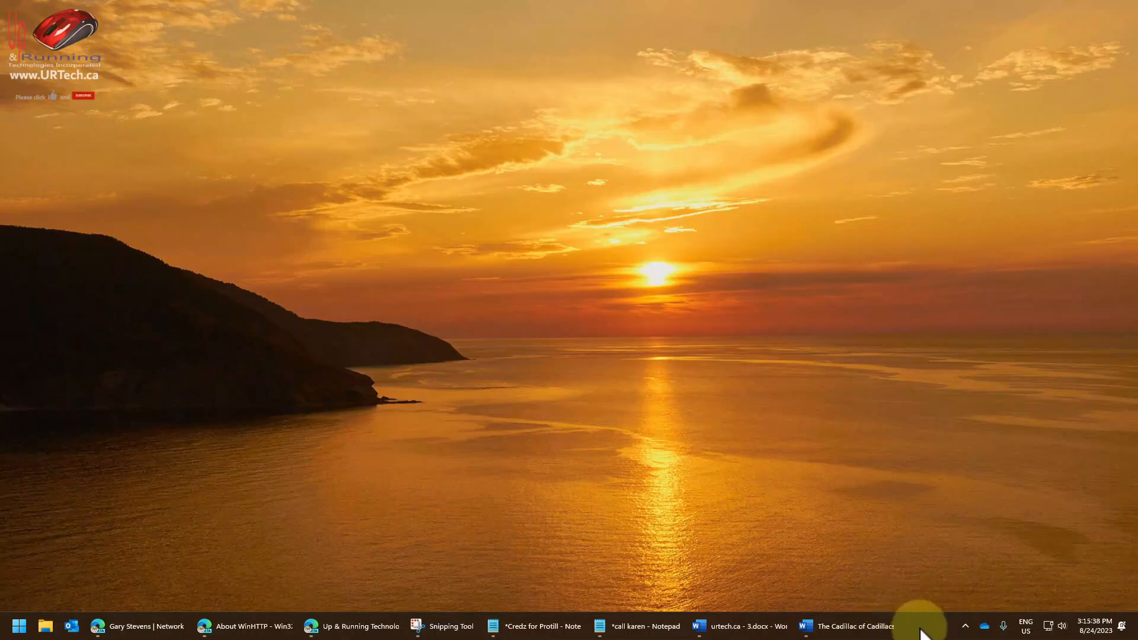
right_click(925, 627)
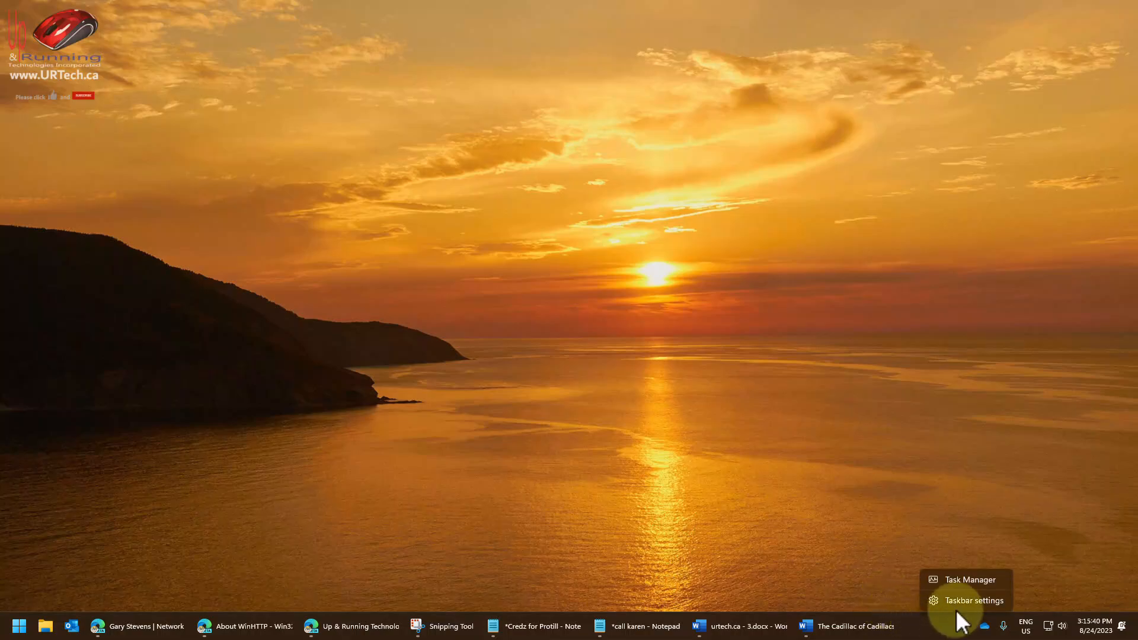
click(975, 600)
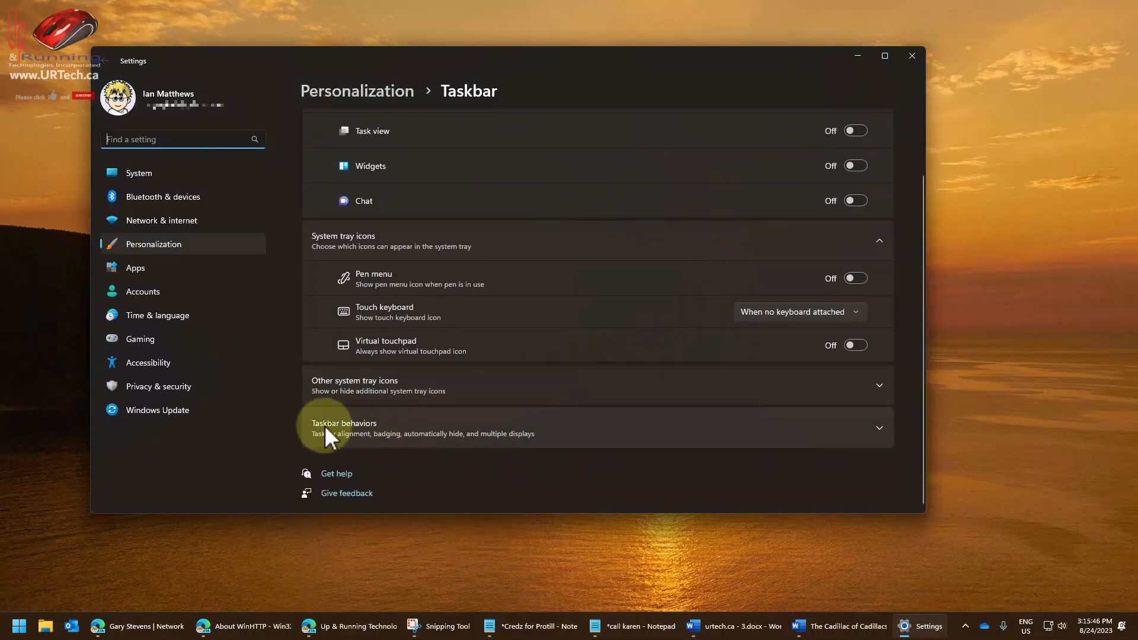
click(344, 428)
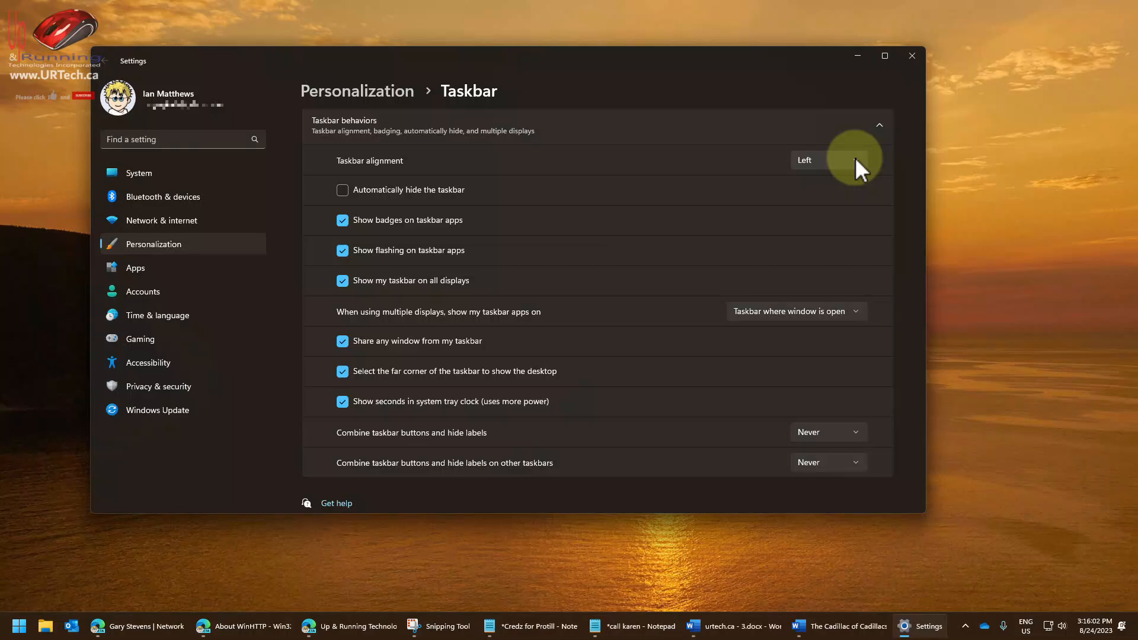
Step: Set taskbar alignment to Center, toggle clock seconds, then reopen the alignment choices
click(848, 160)
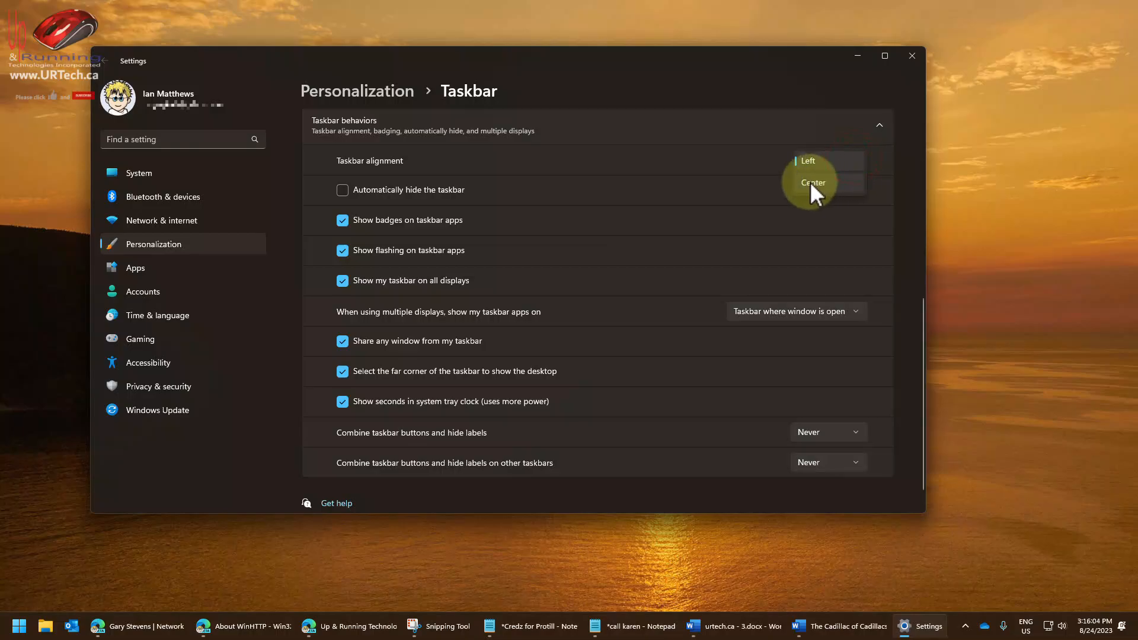
click(813, 183)
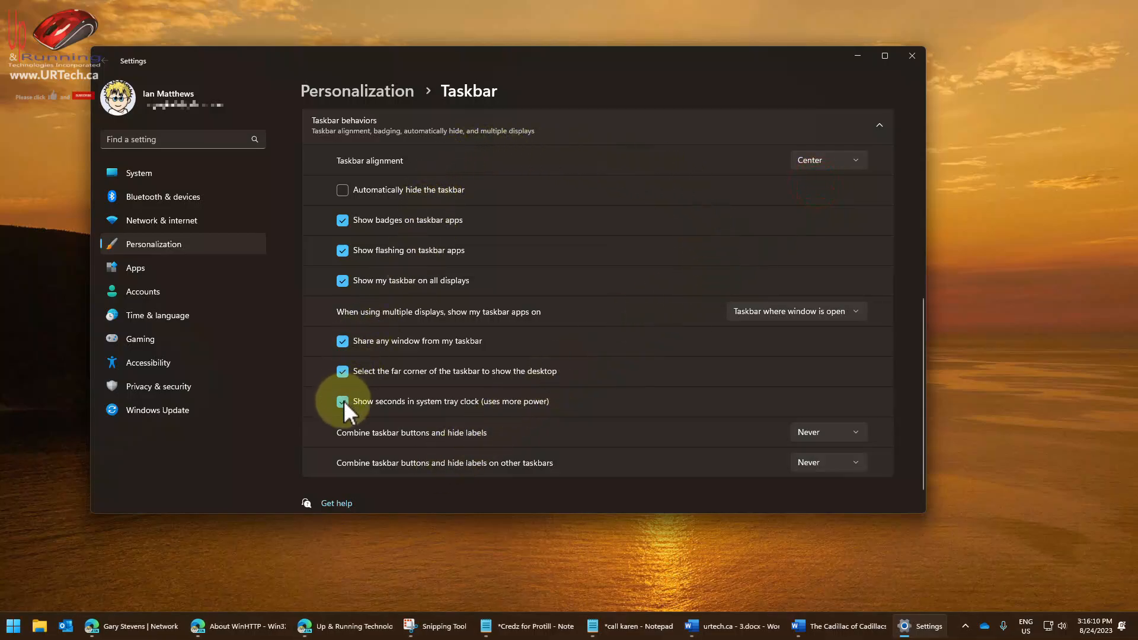
click(827, 431)
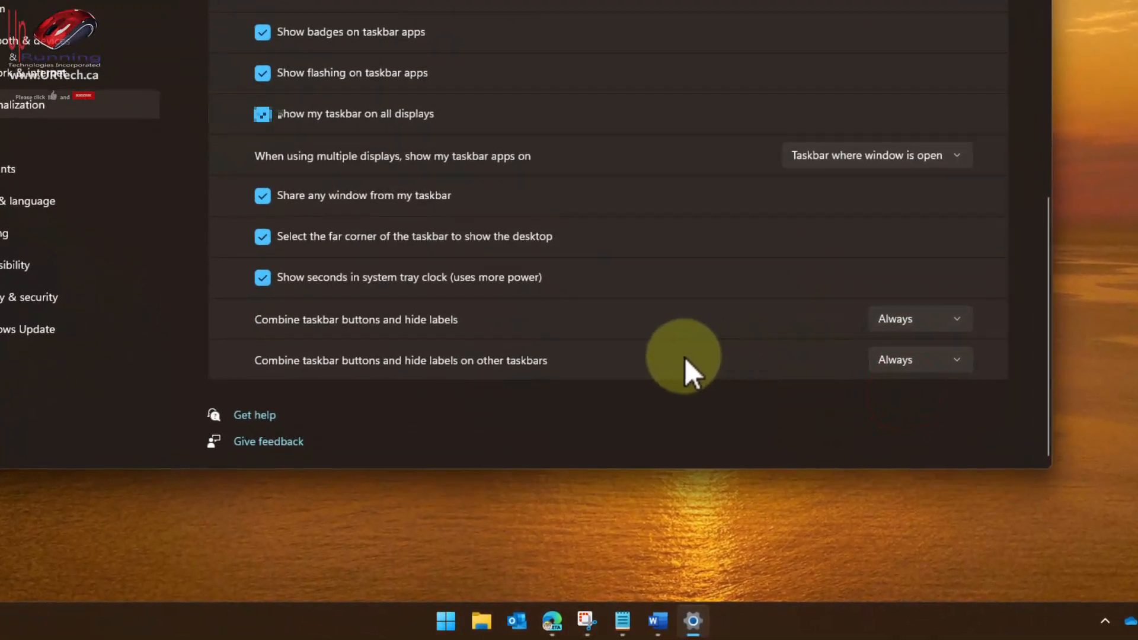
click(262, 277)
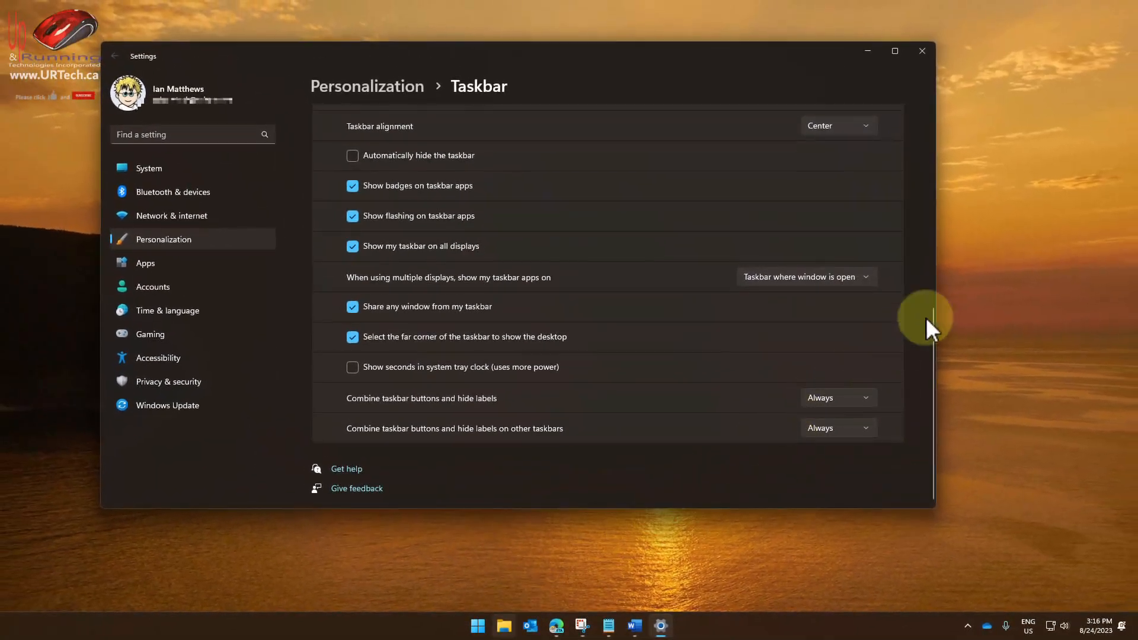
mouse_move(1031, 243)
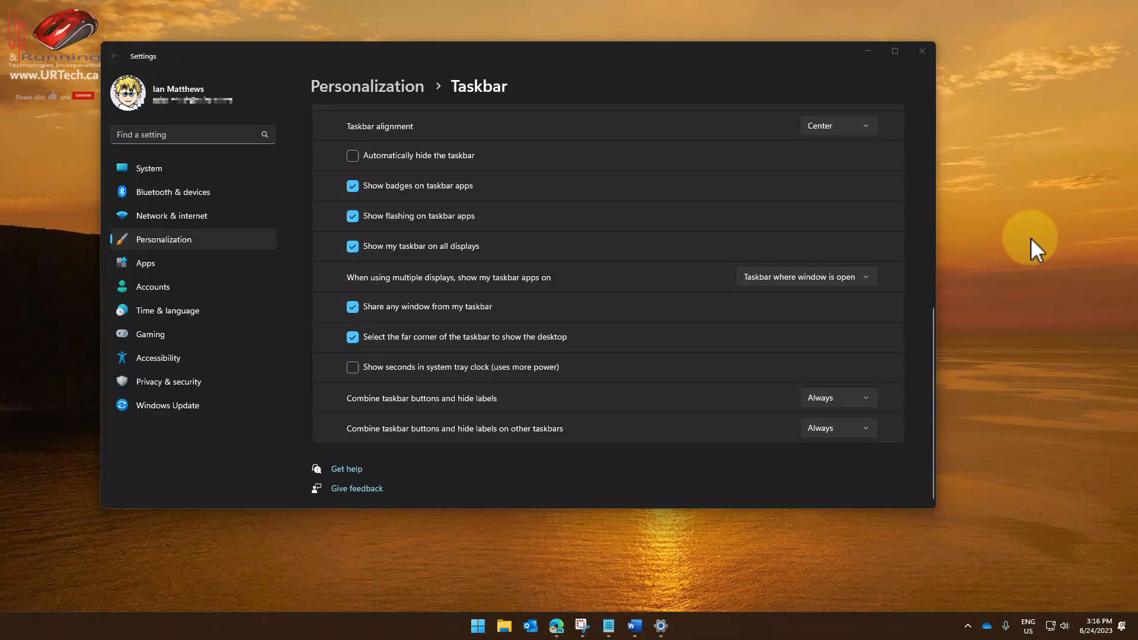
mouse_move(1017, 254)
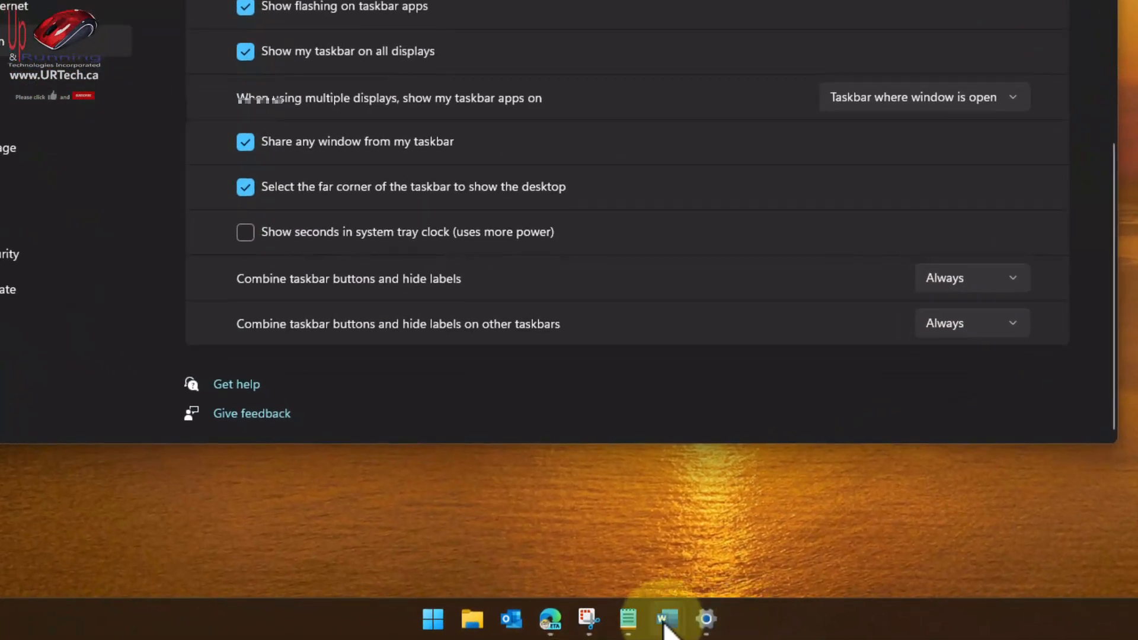
mouse_move(664, 619)
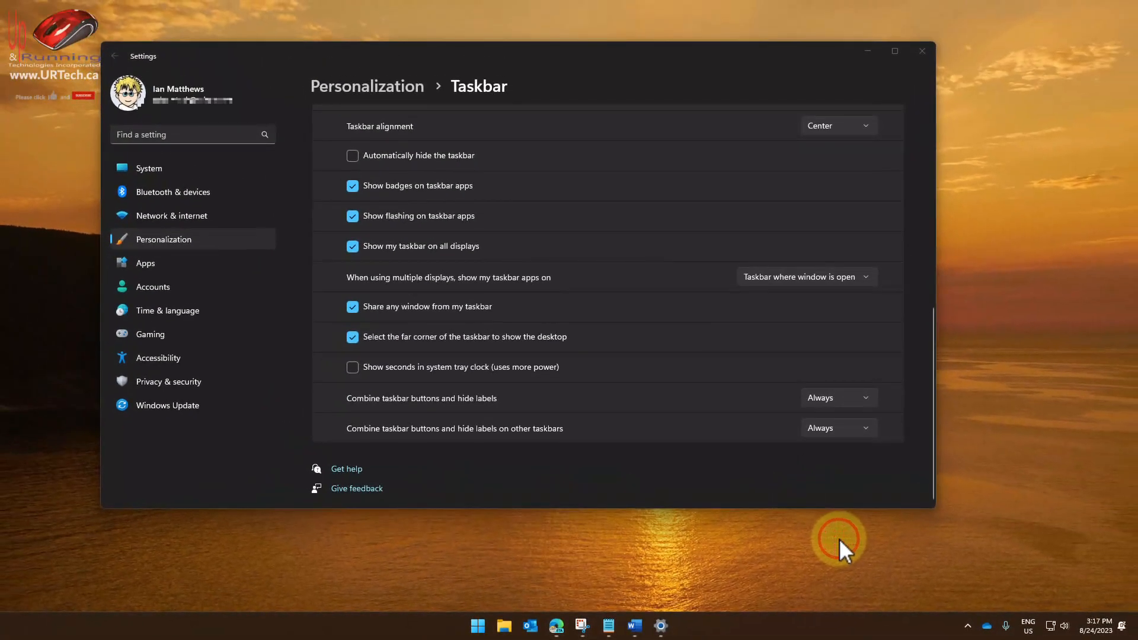
click(839, 125)
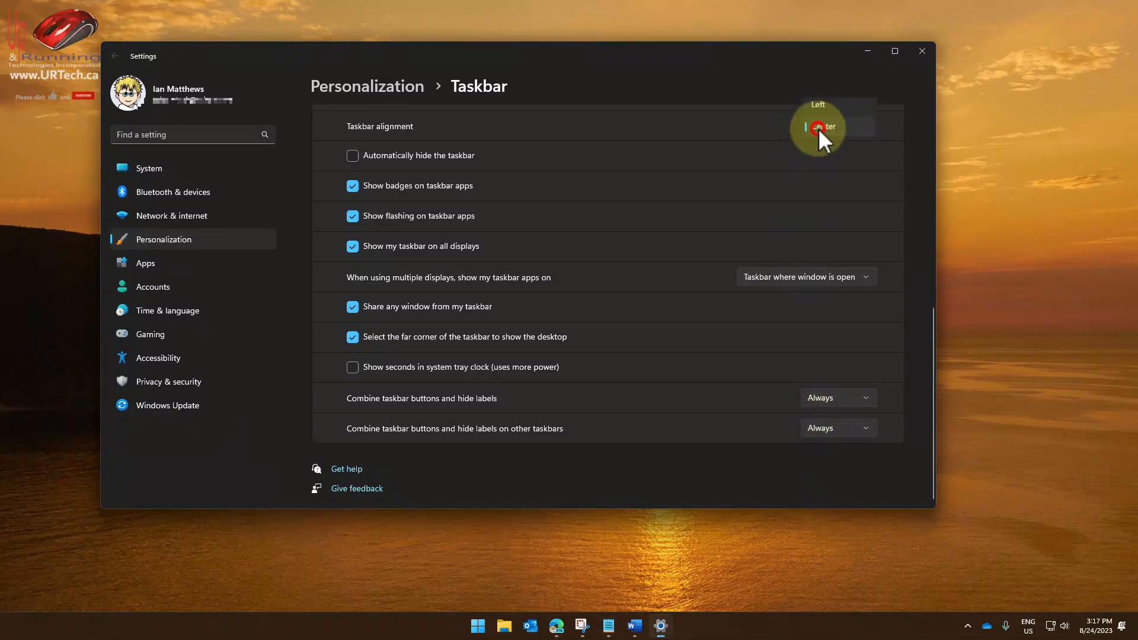
Step: Align the taskbar Left and set both Combine taskbar buttons options to Never
click(818, 126)
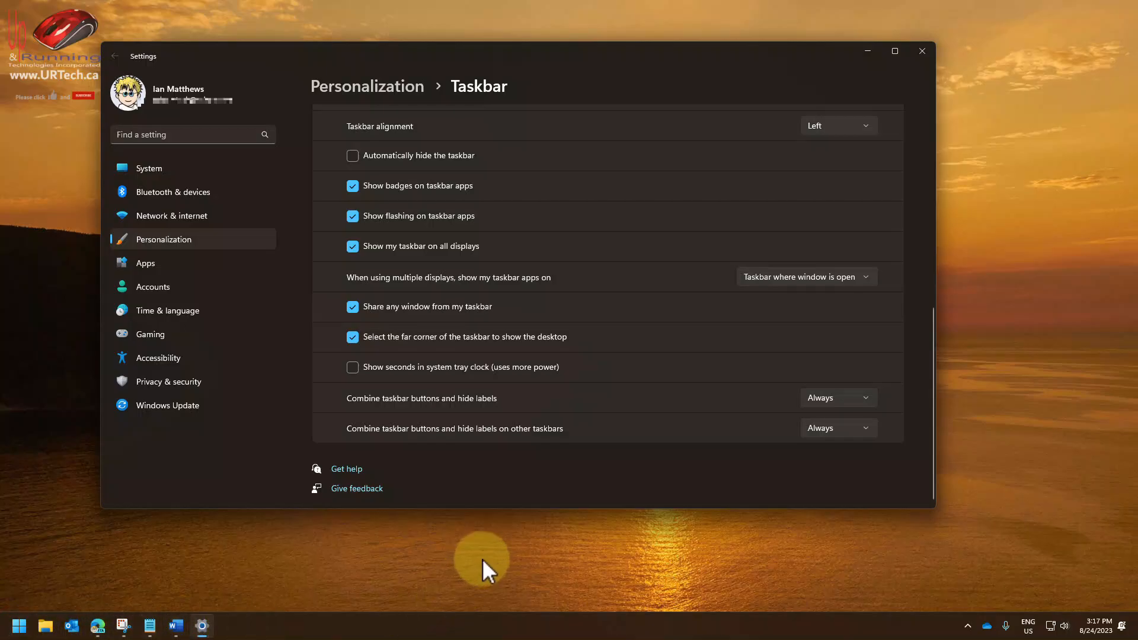
mouse_move(391, 417)
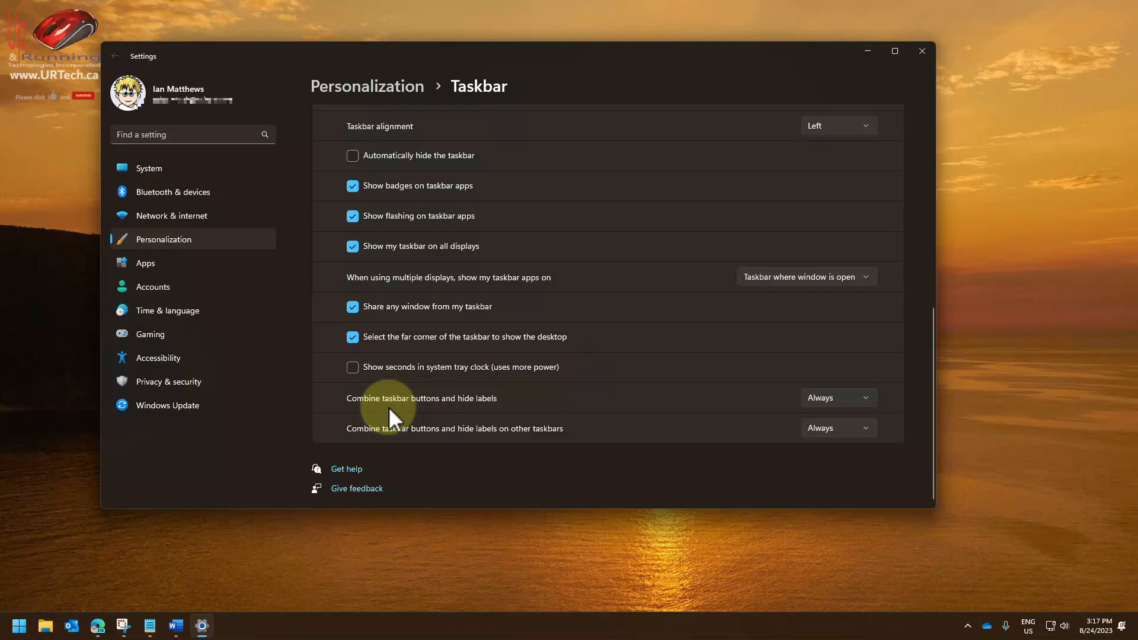
mouse_move(482, 417)
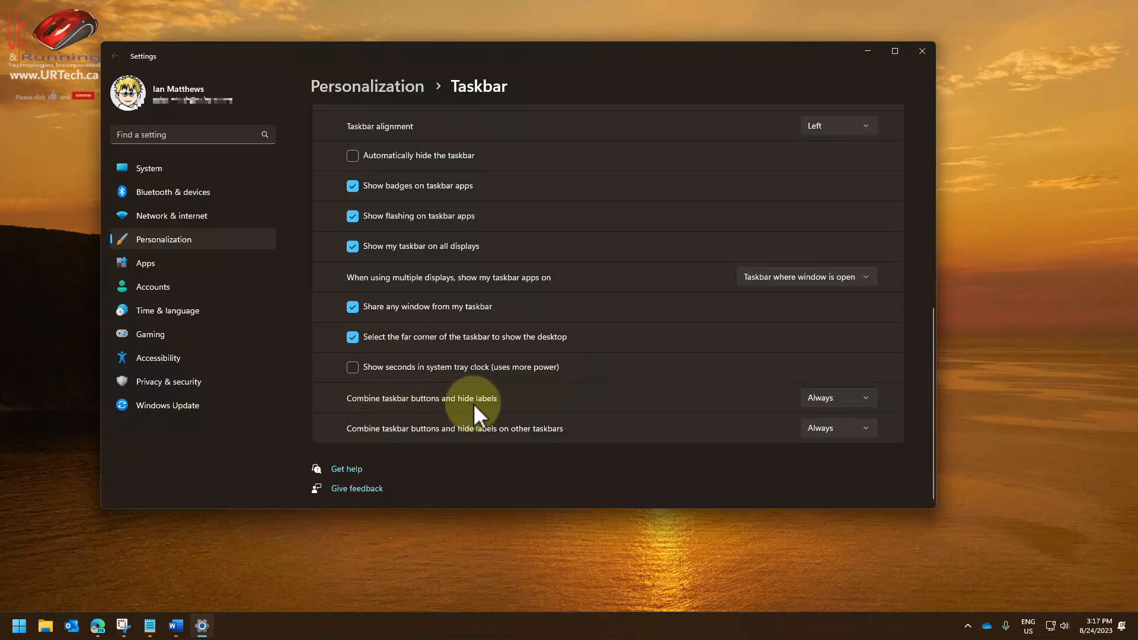
click(839, 398)
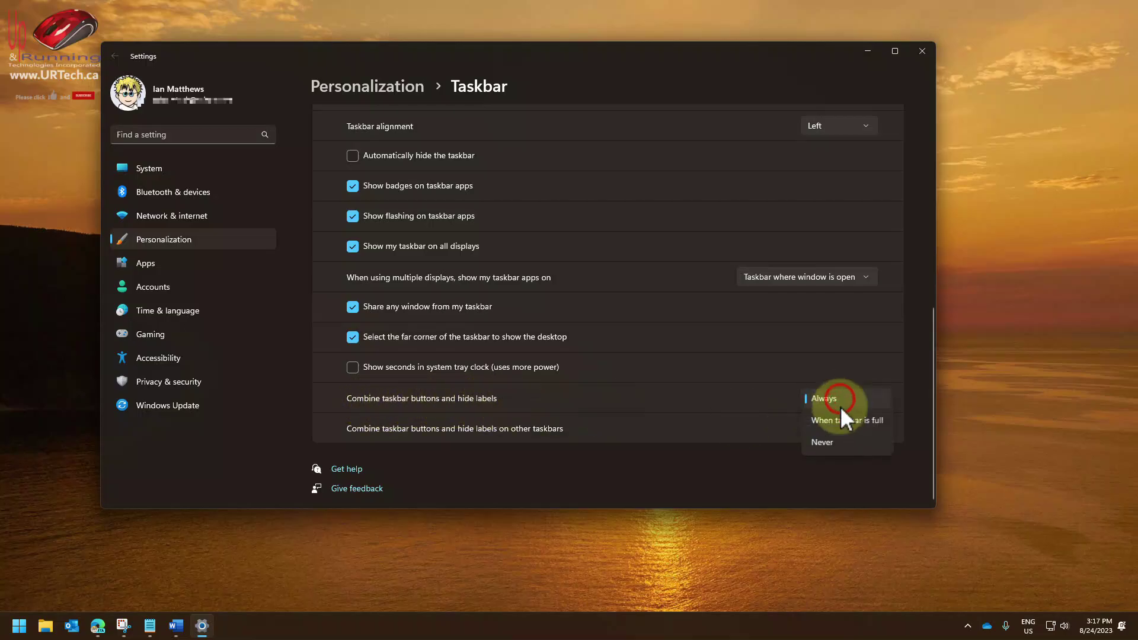
click(822, 443)
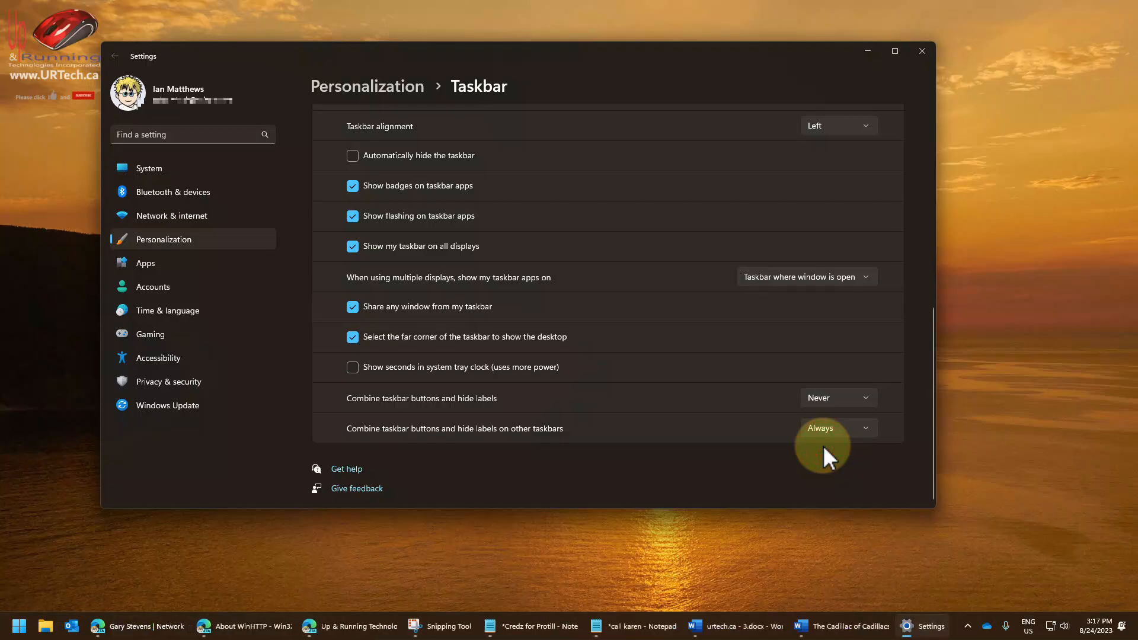
click(838, 398)
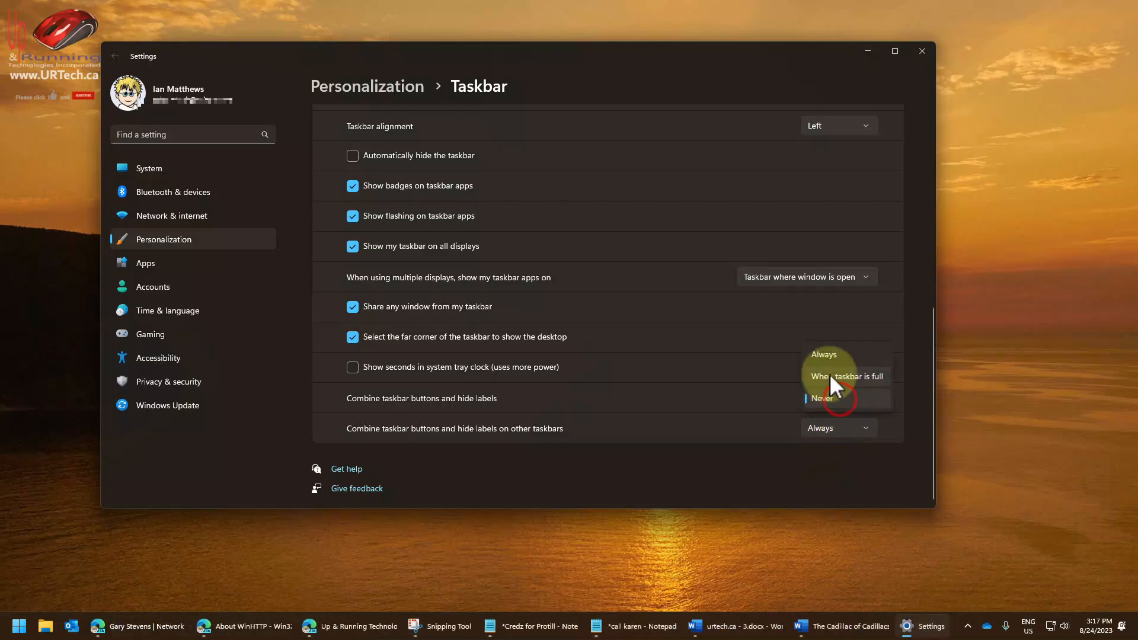
click(821, 398)
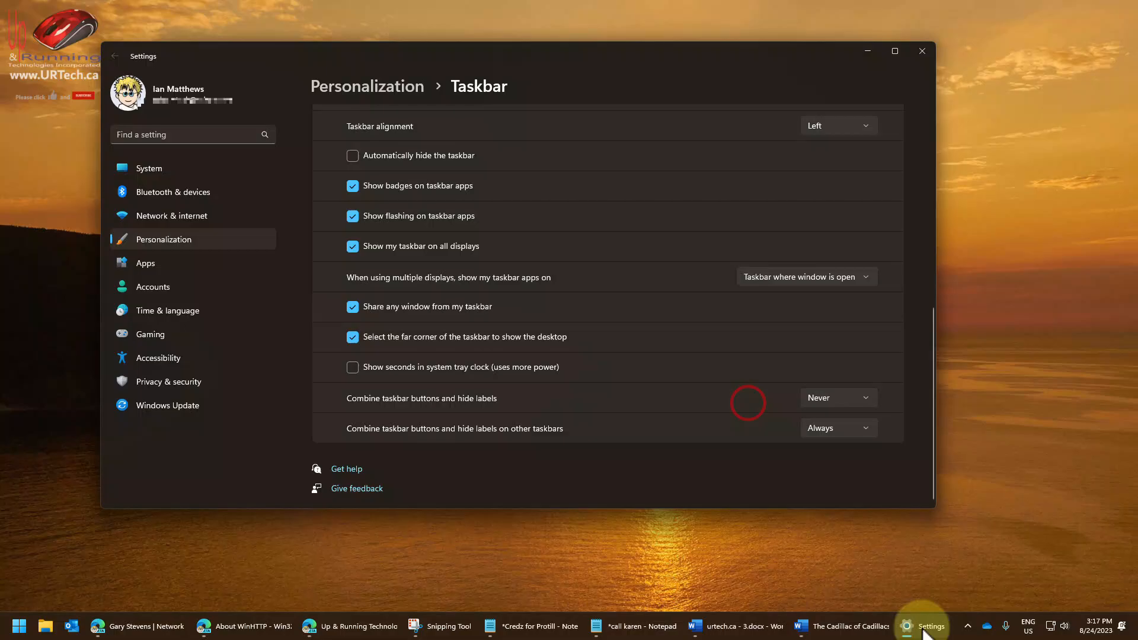
mouse_move(437, 626)
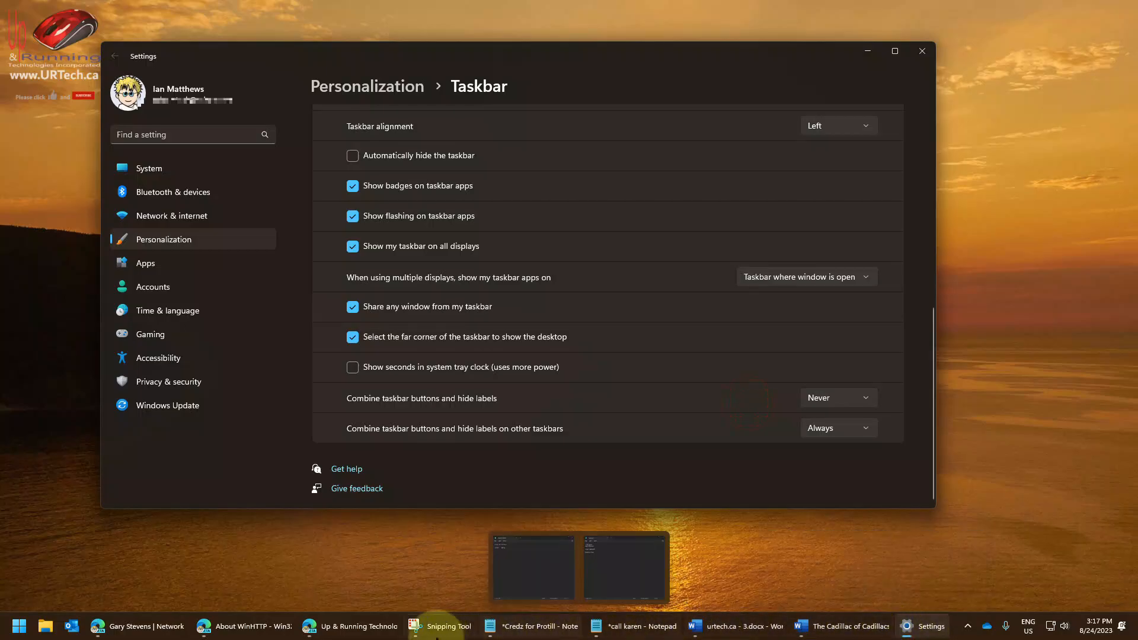
mouse_move(851, 626)
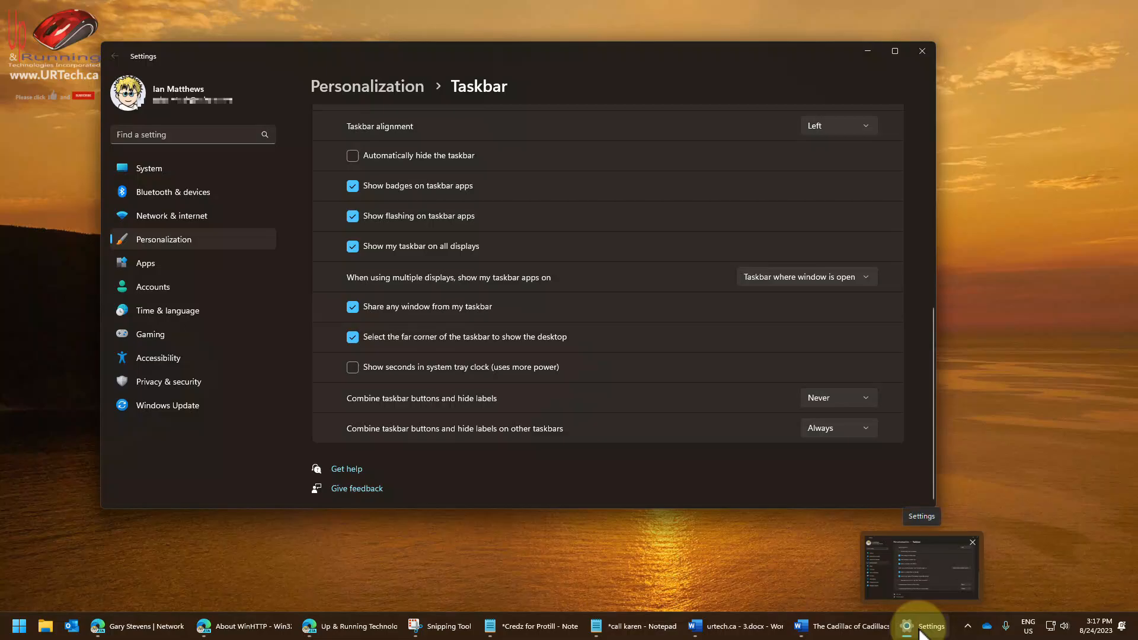
mouse_move(876, 577)
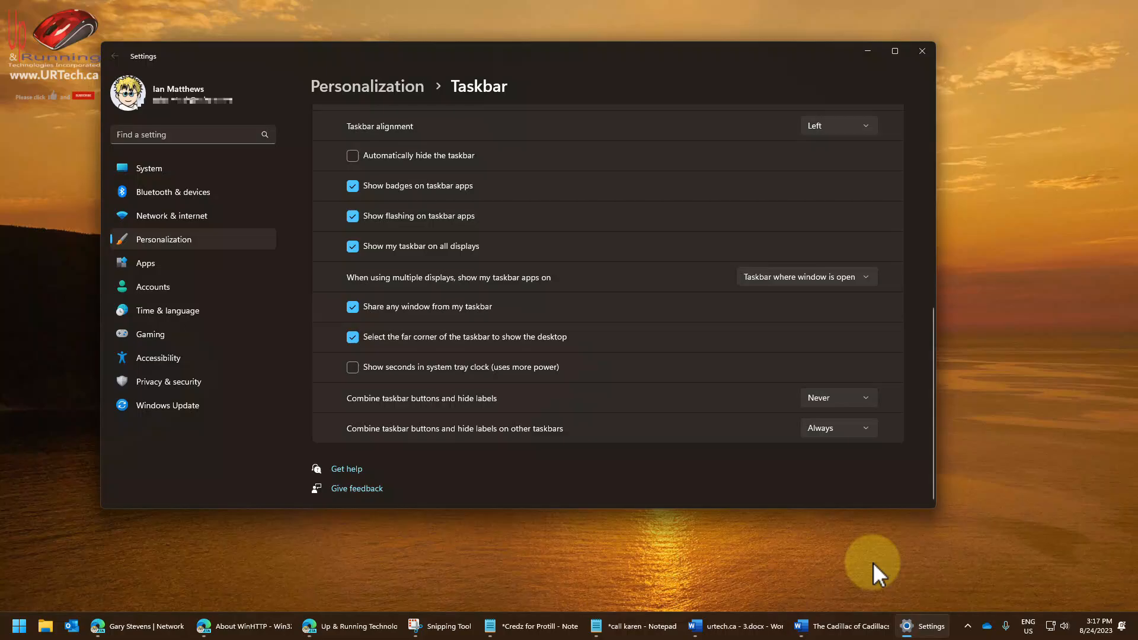
mouse_move(702, 439)
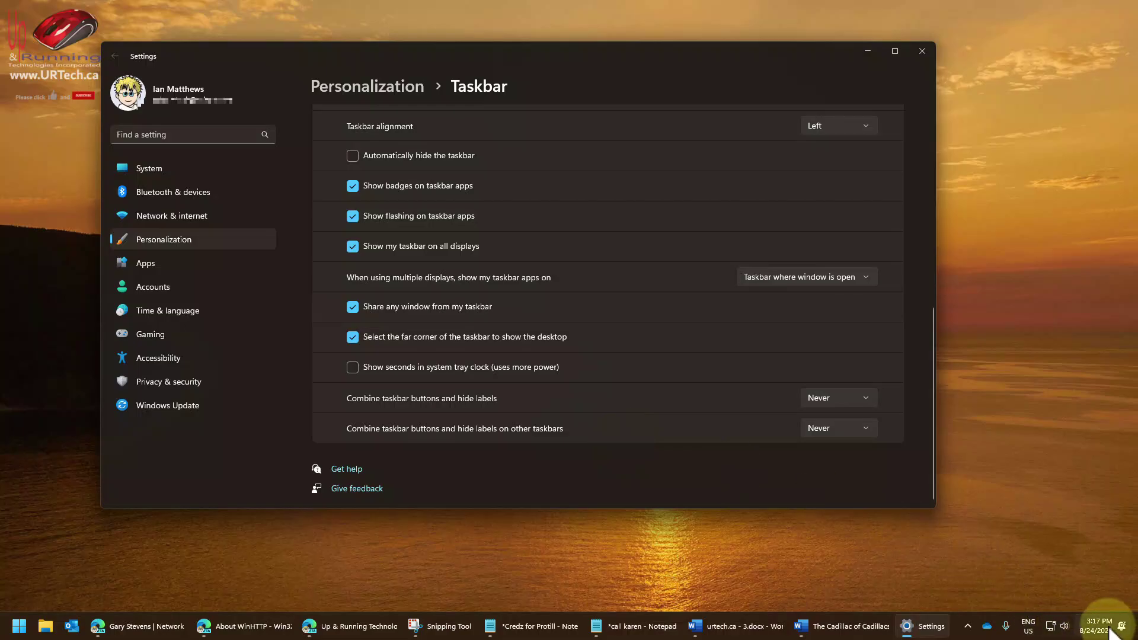
Step: Leave Settings and switch over to the URTech.ca website
click(352, 367)
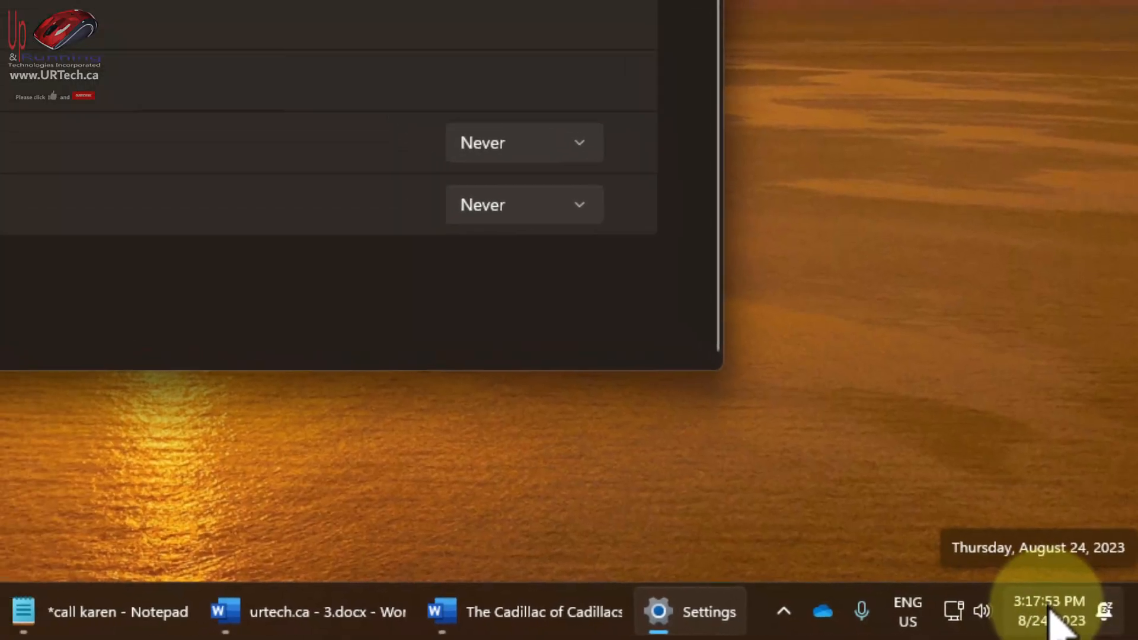
click(1048, 609)
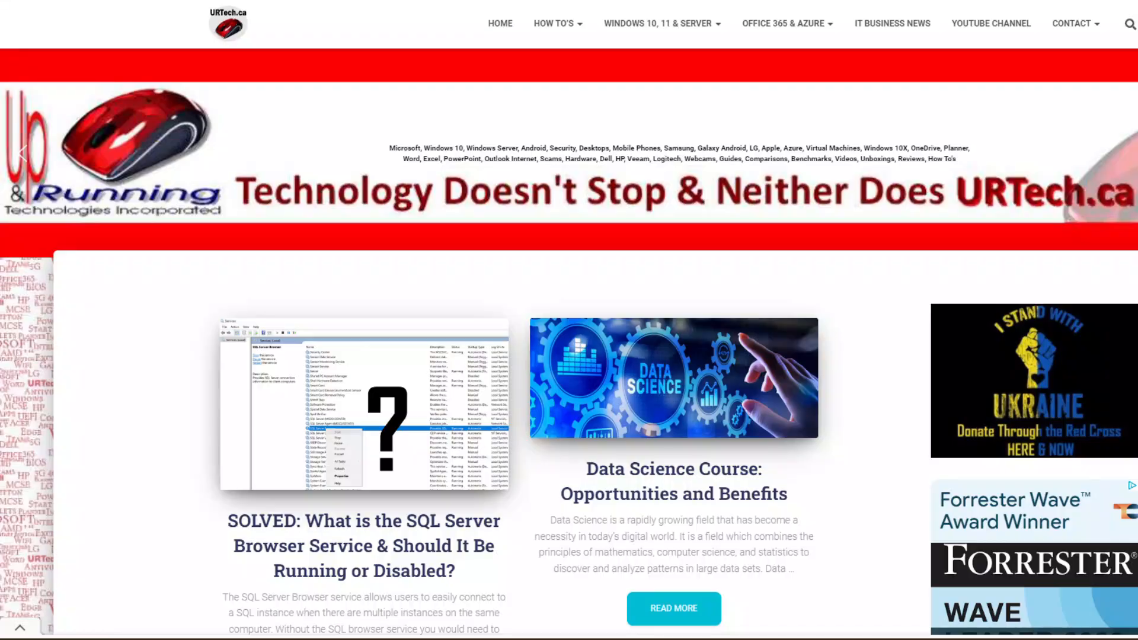
mouse_move(226, 23)
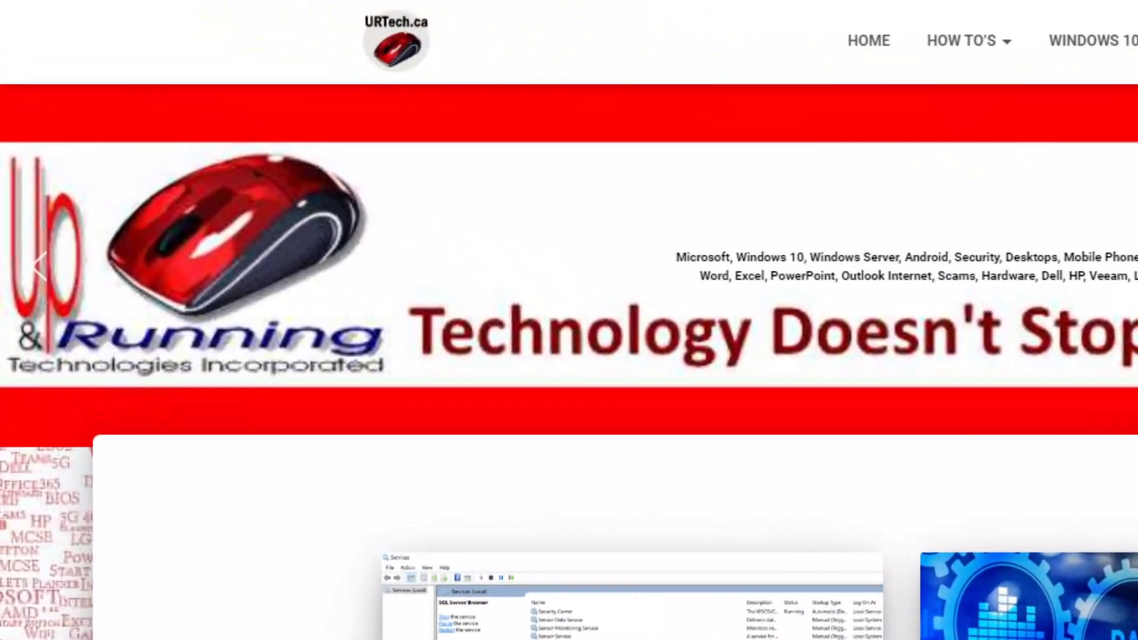
Step: Scroll down the URTech.ca homepage through its latest article listings
scroll(down, 3)
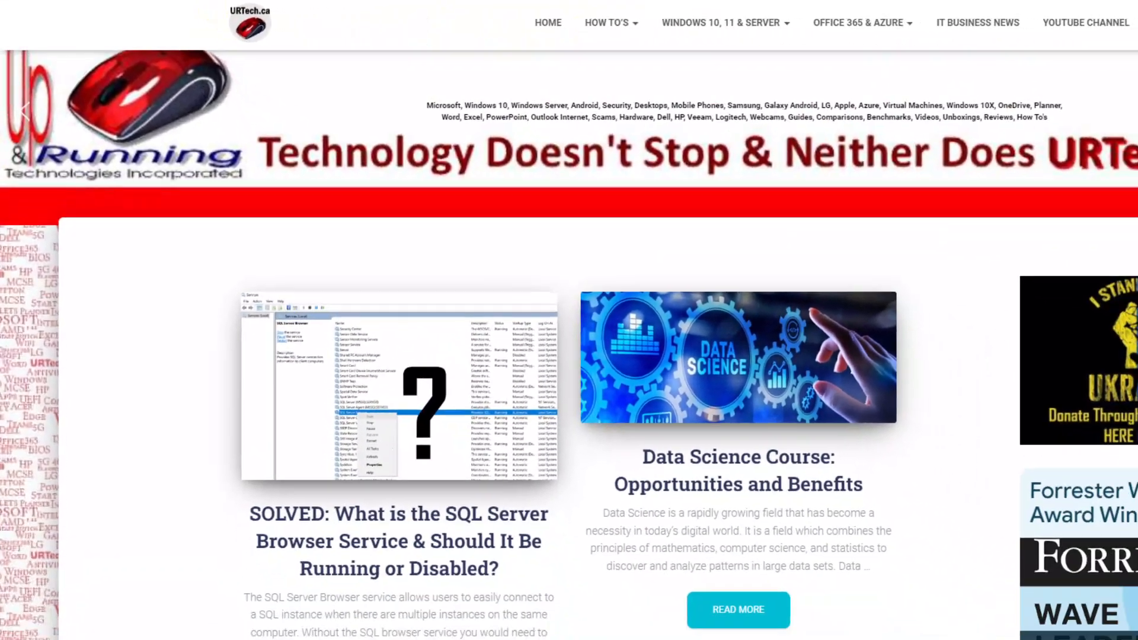
scroll(down, 3)
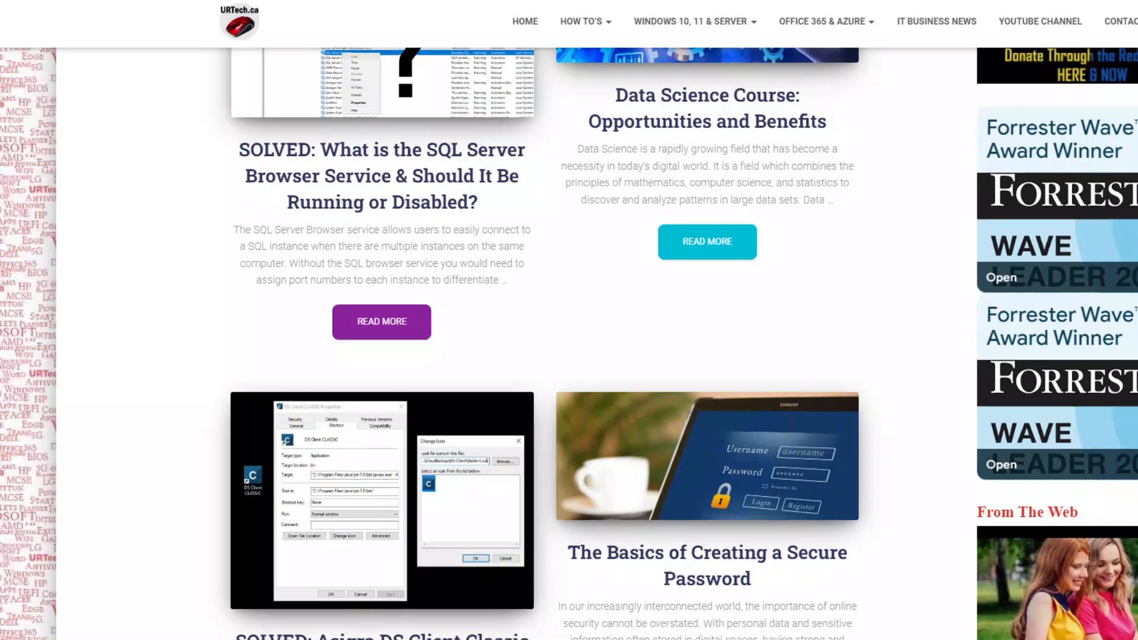
scroll(down, 3)
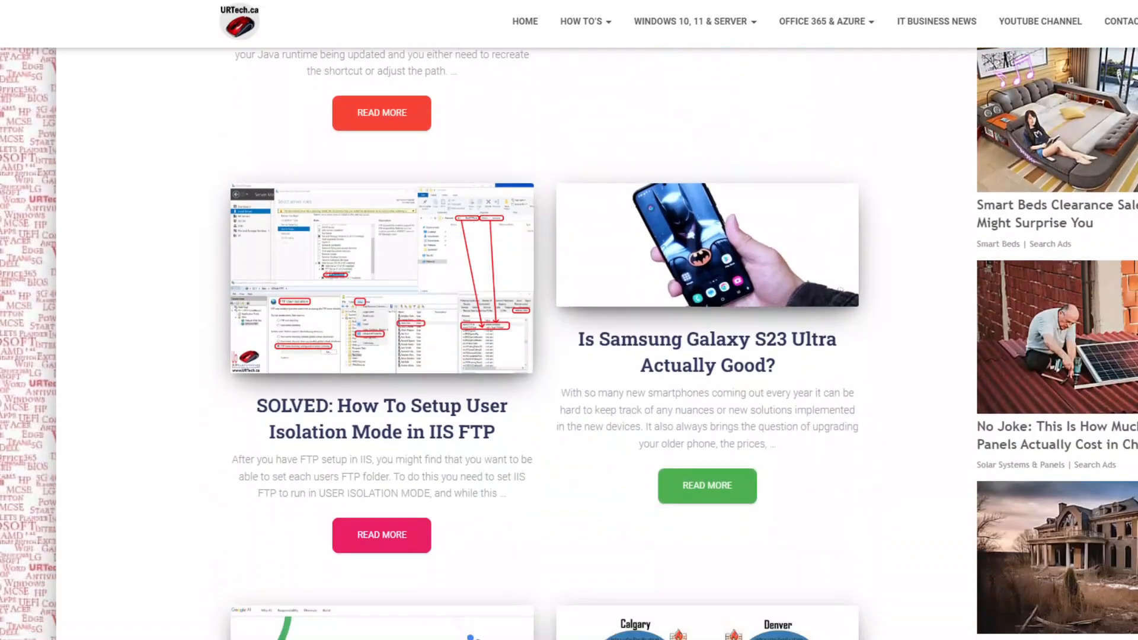
scroll(down, 3)
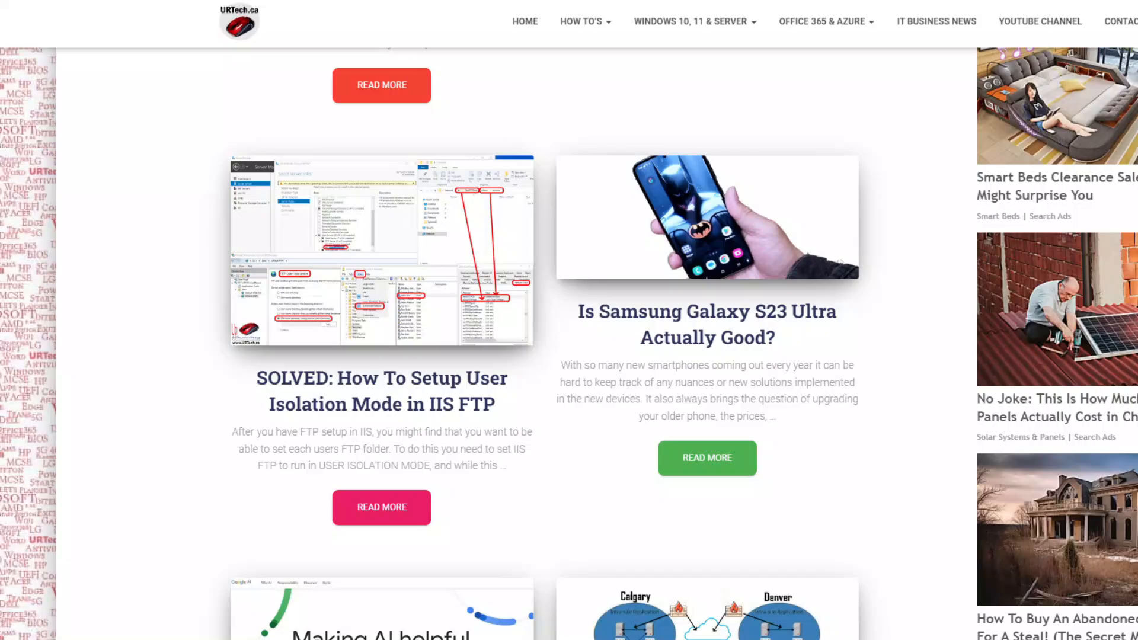
scroll(down, 3)
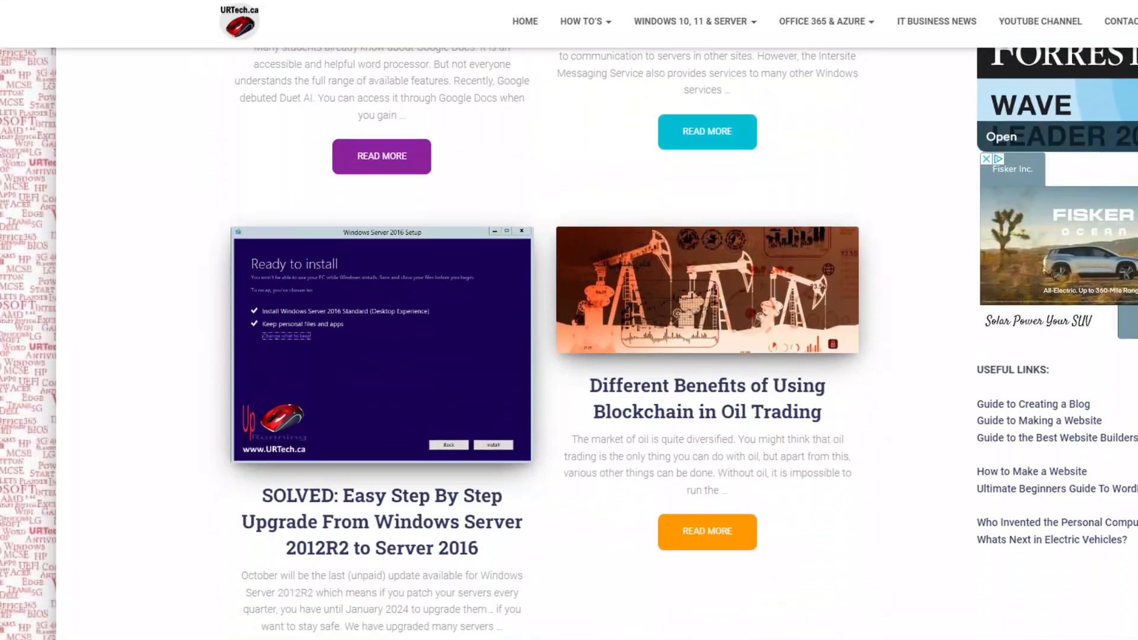
scroll(down, 3)
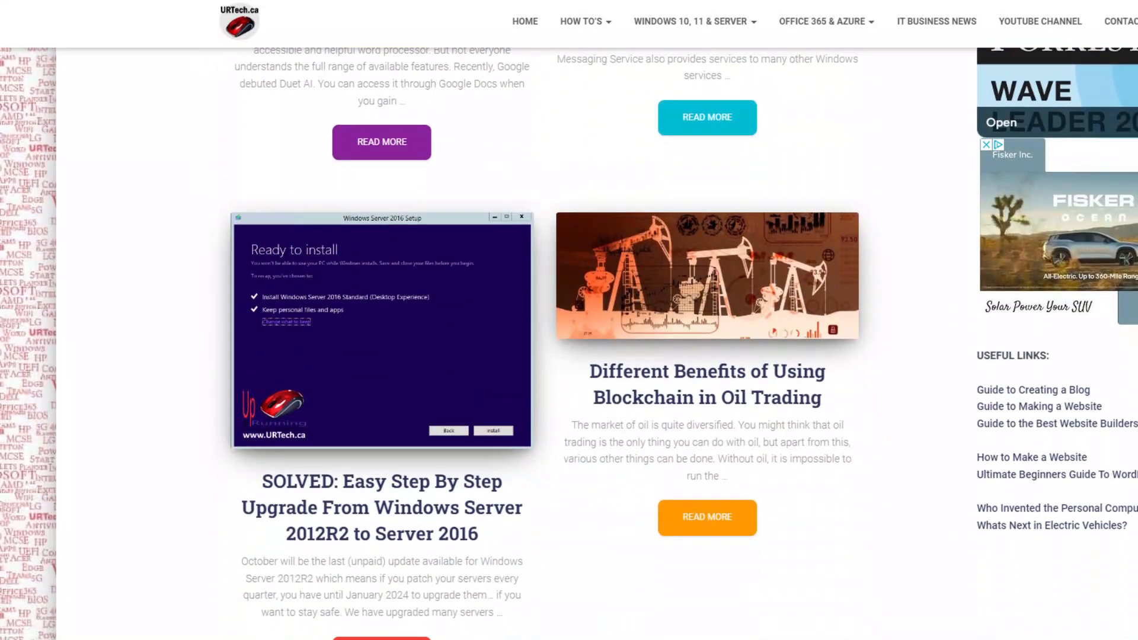